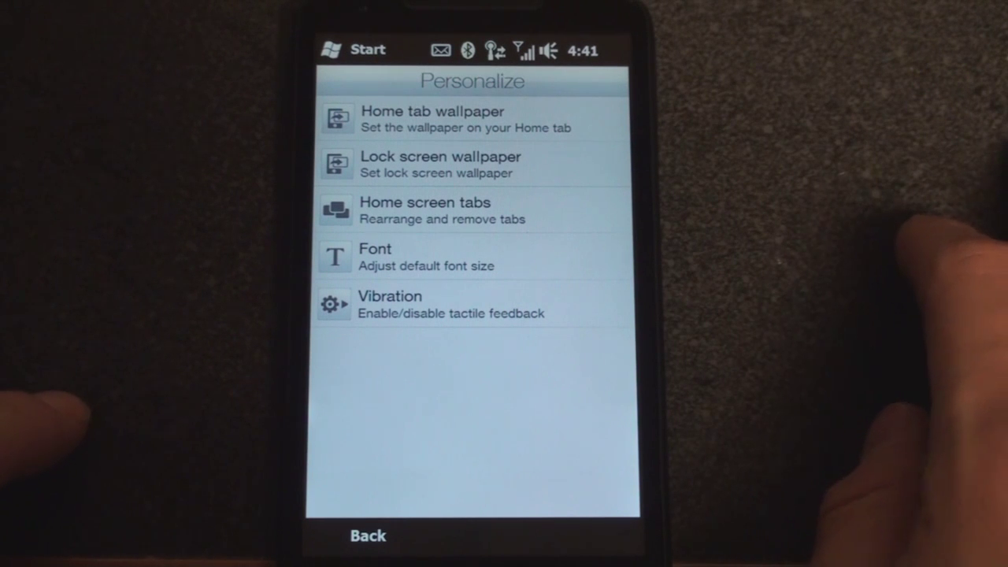
- Browse the home tab wallpaper options and the animated wallpaper choices
left_click(431, 118)
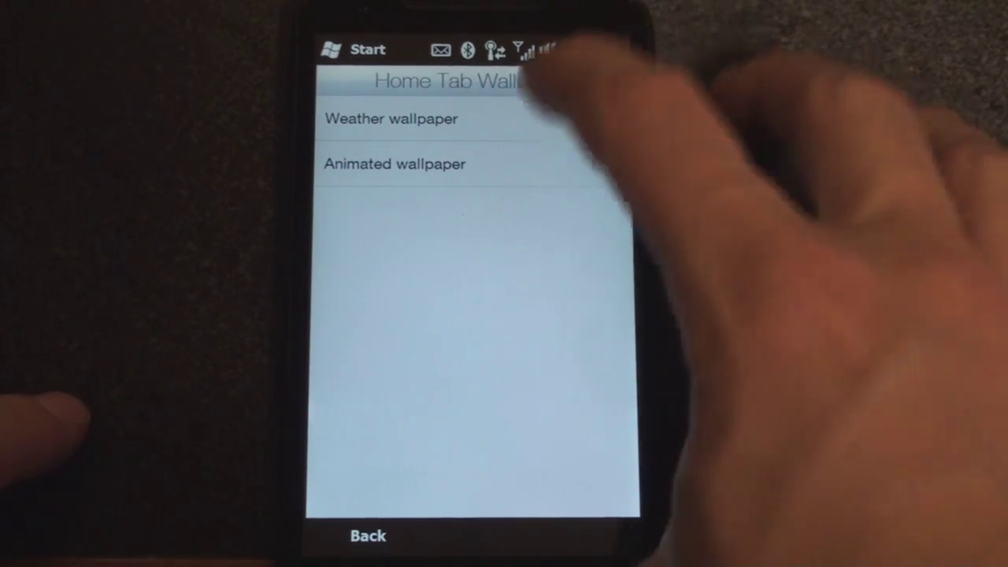
left_click(392, 164)
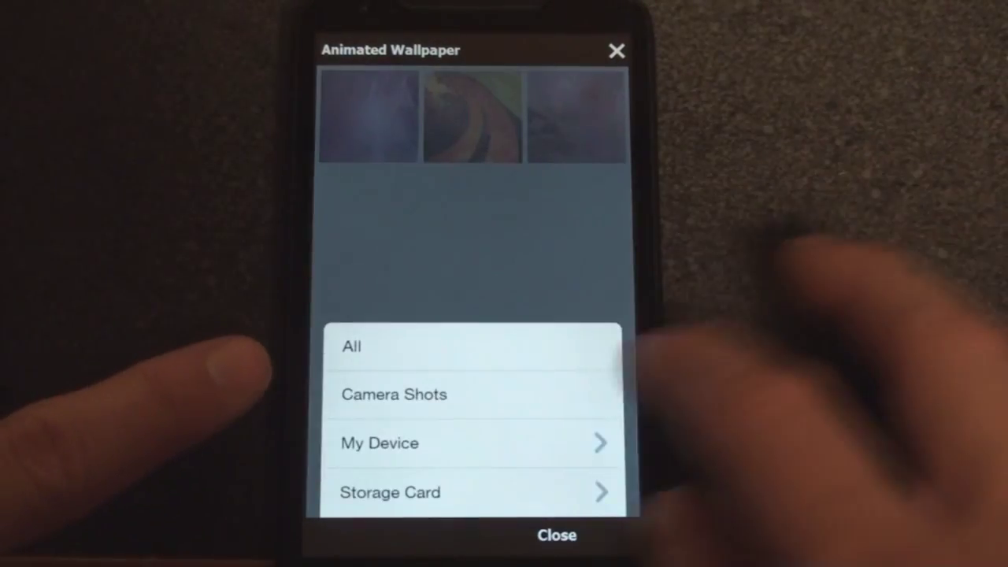
left_click(351, 347)
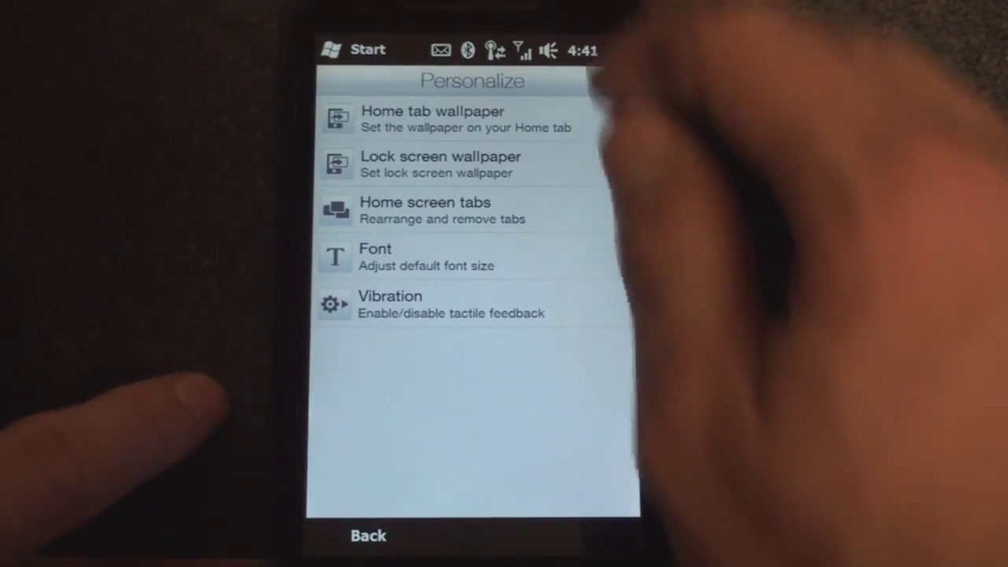
left_click(432, 118)
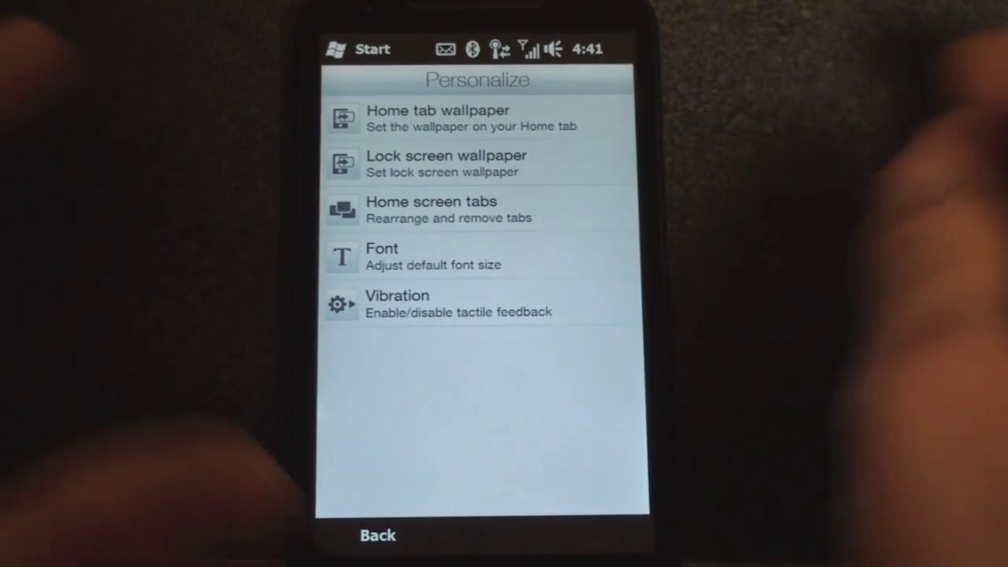
- Check the Vibration option, where tap vibration is unchecked, and cancel out
left_click(432, 209)
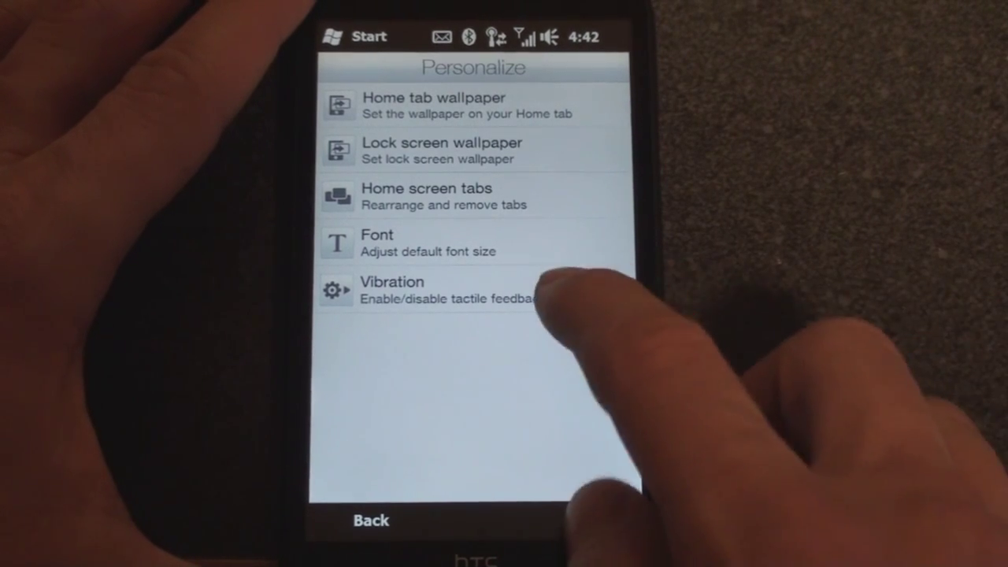
left_click(392, 290)
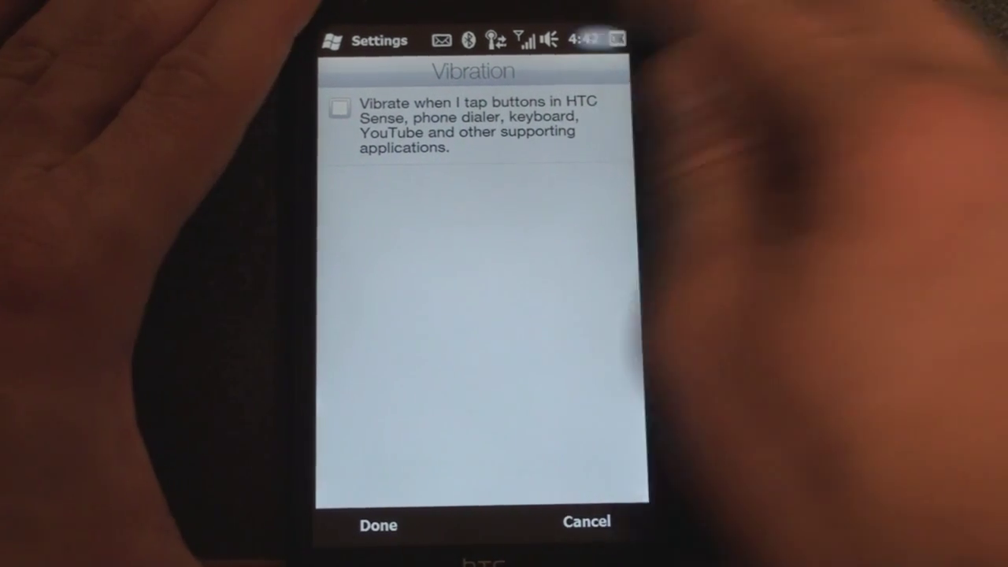
left_click(587, 522)
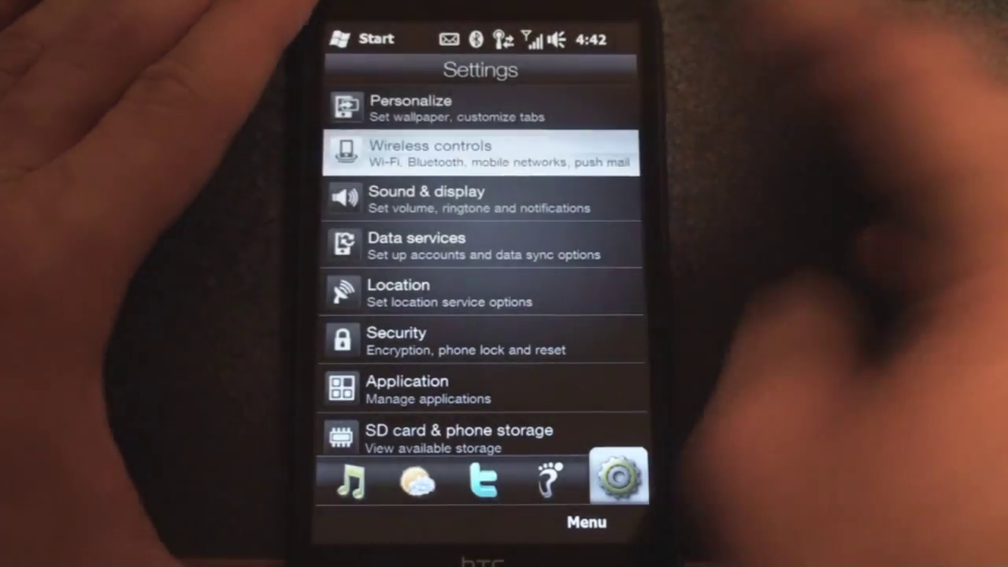
left_click(480, 154)
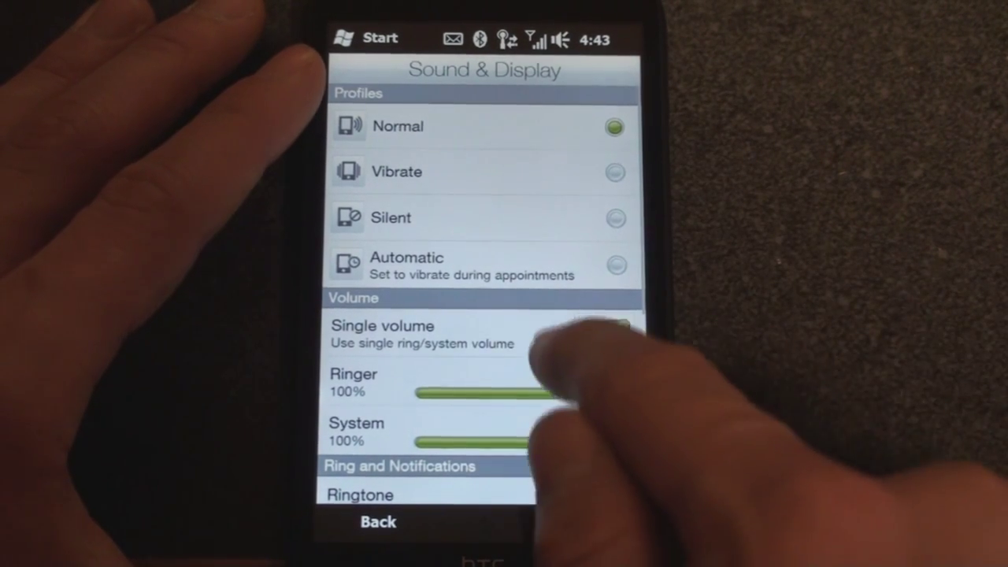
scroll("down", 3)
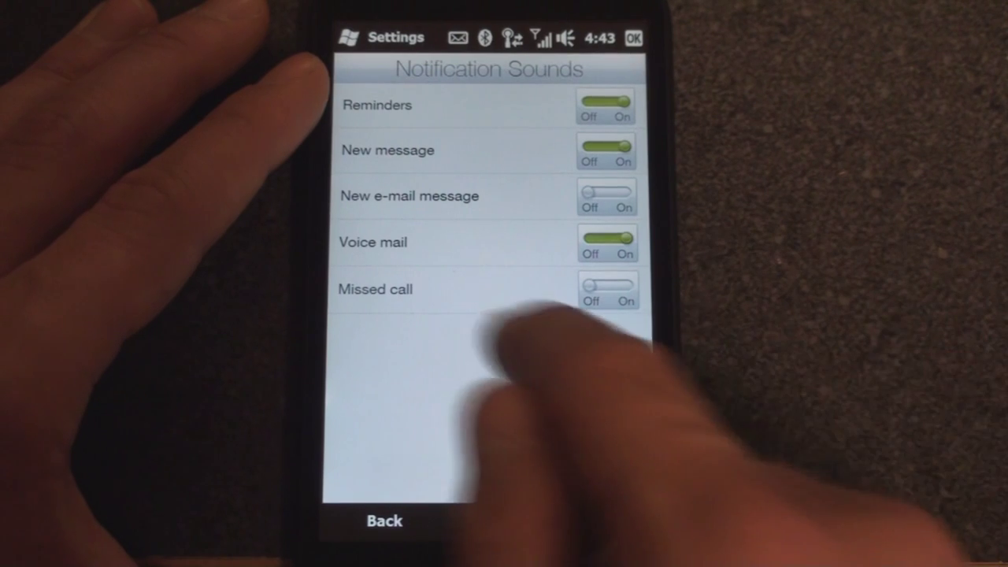
left_click(375, 289)
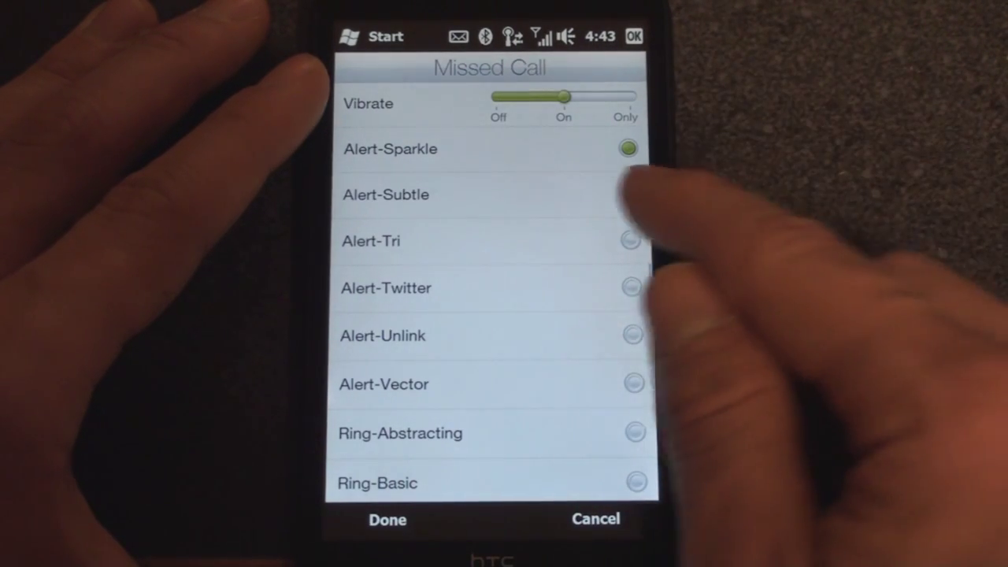
left_click(630, 195)
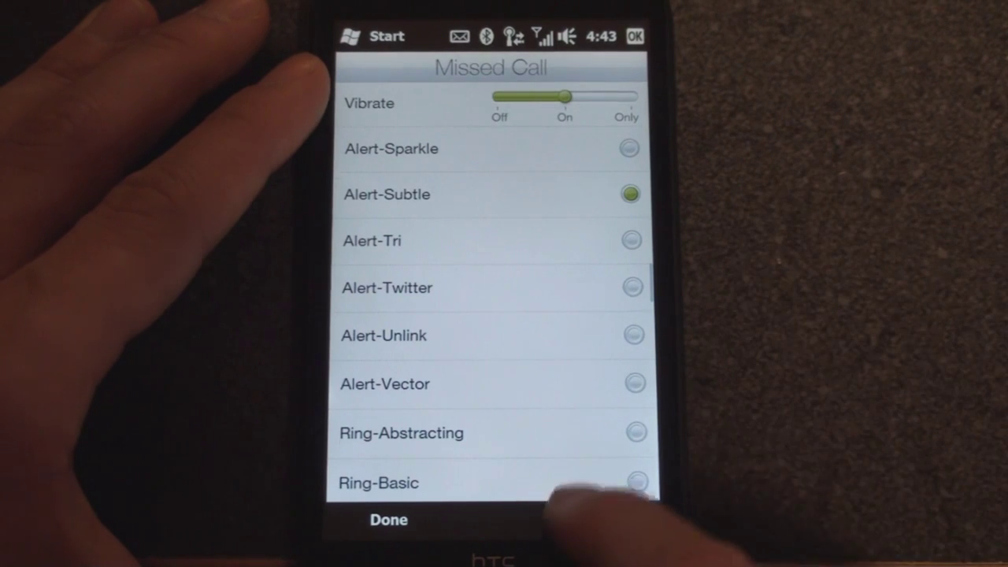
left_click(389, 520)
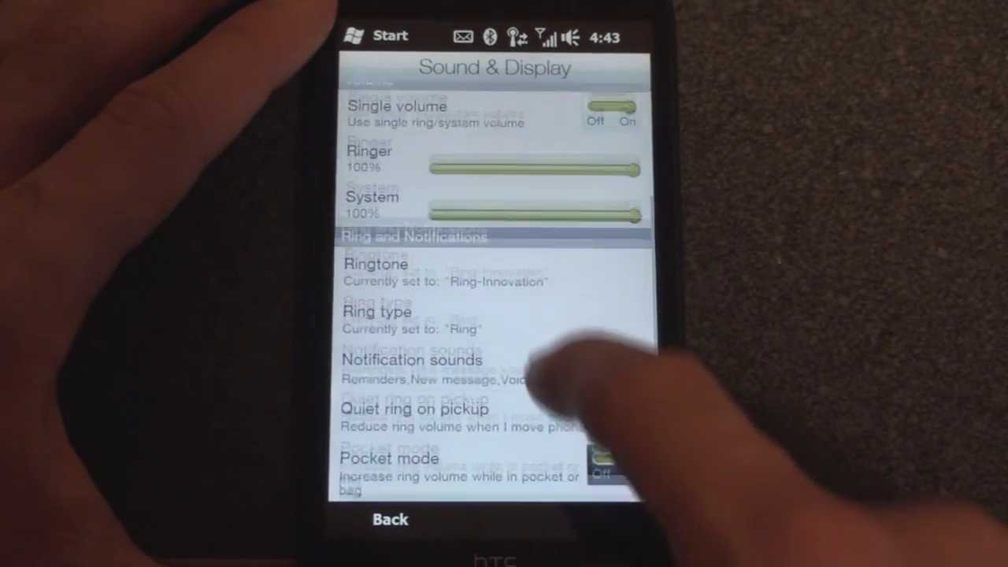
- Close the Backlight page after viewing timeouts: 30 sec dim, 1 min off on battery
scroll("down", 3)
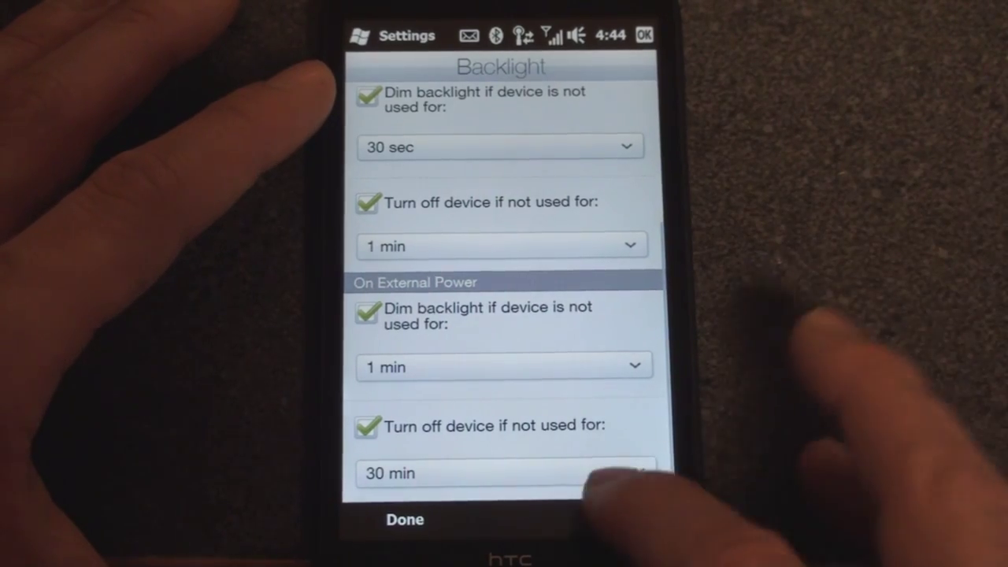
left_click(404, 520)
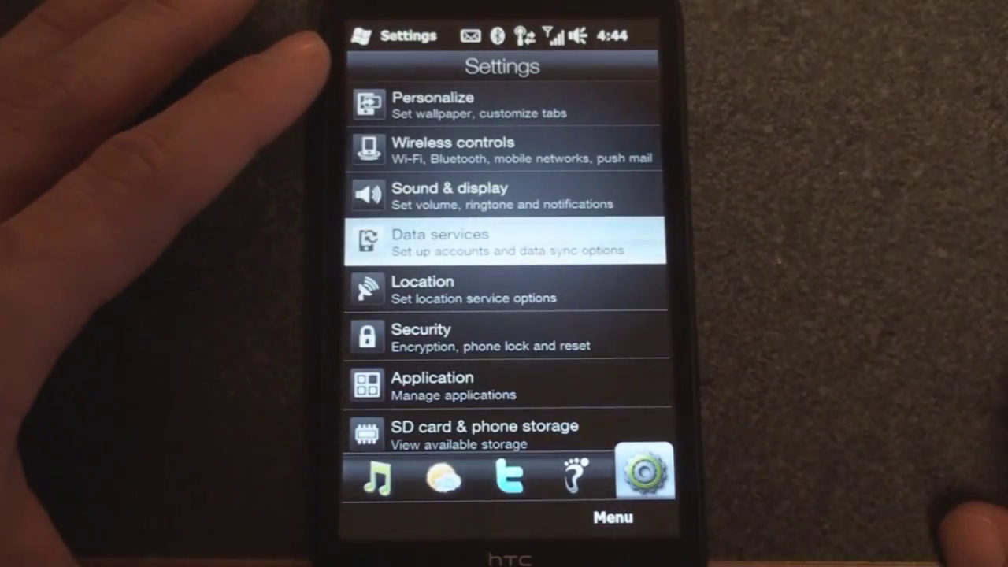
- Look through Data services, ending on Security with Encryption, Certificates and Phone lock
left_click(501, 242)
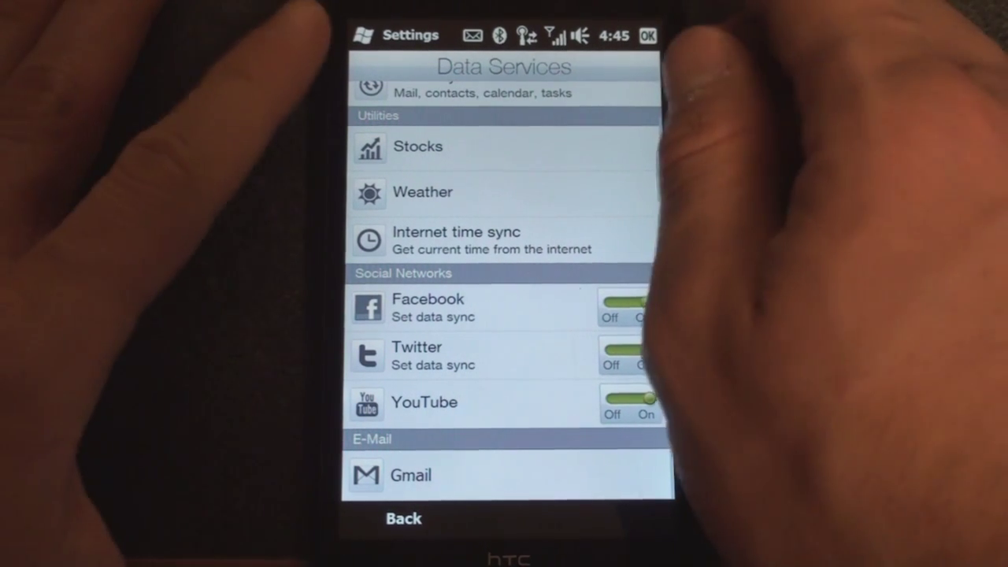
left_click(404, 519)
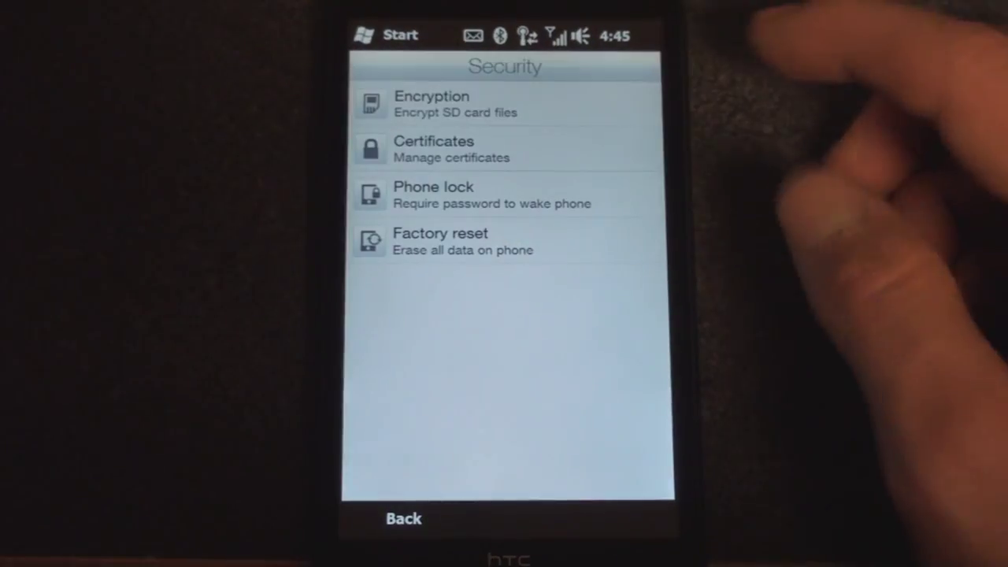
- Go back from Security and open Application, showing Remove programs and Managed programs
left_click(428, 103)
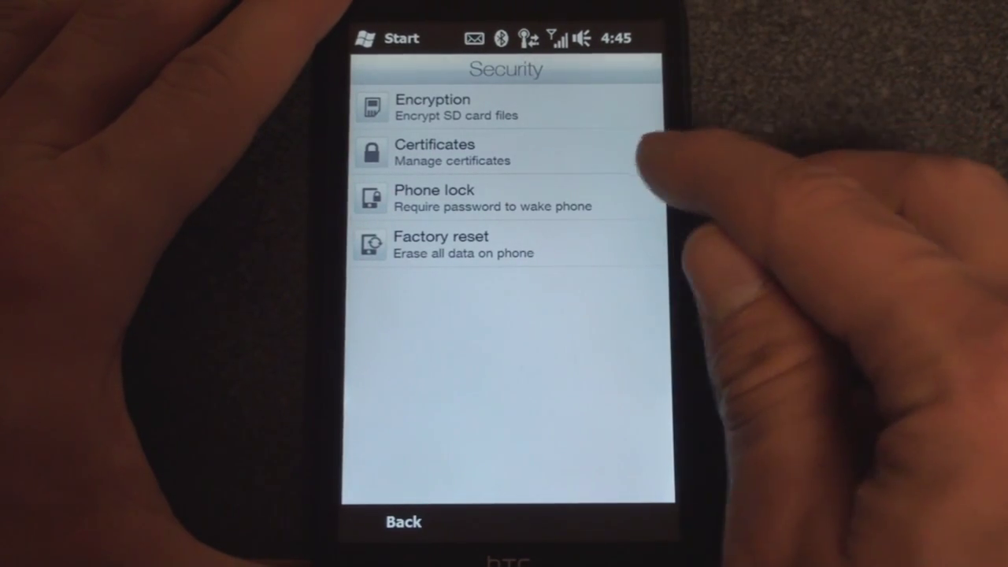
left_click(457, 197)
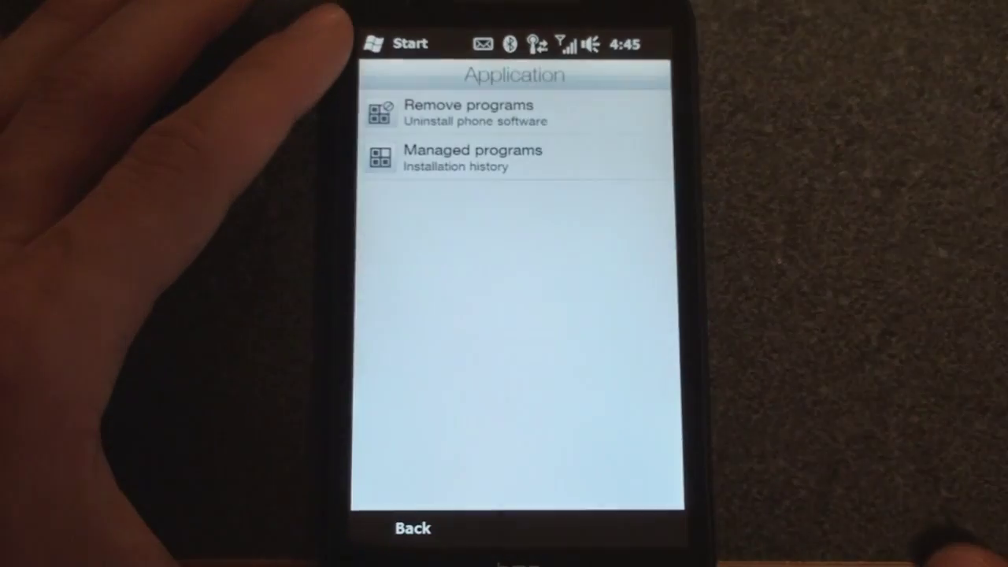
- Return from Application and open Locale & text, offering Regional and Text input
left_click(467, 105)
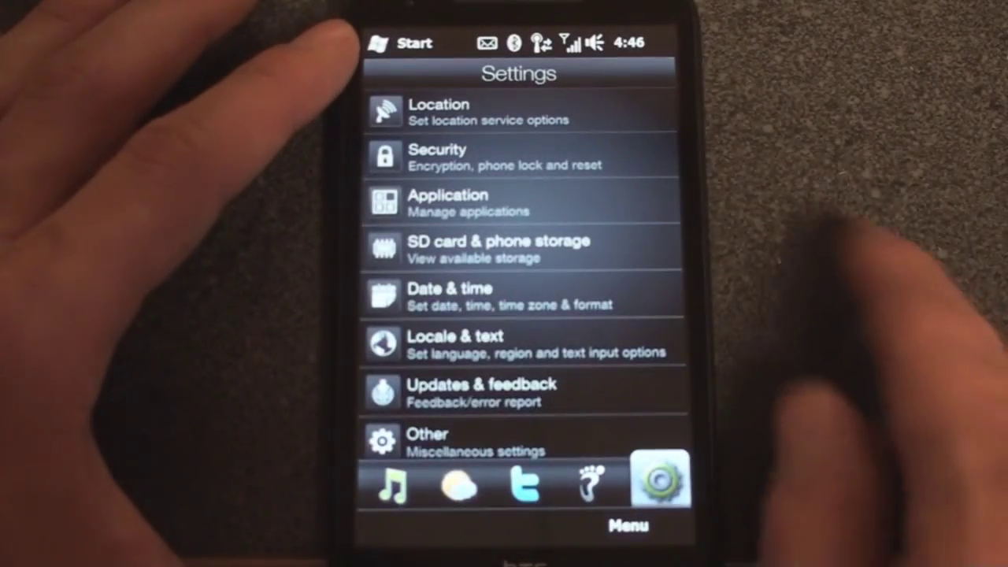
left_click(500, 247)
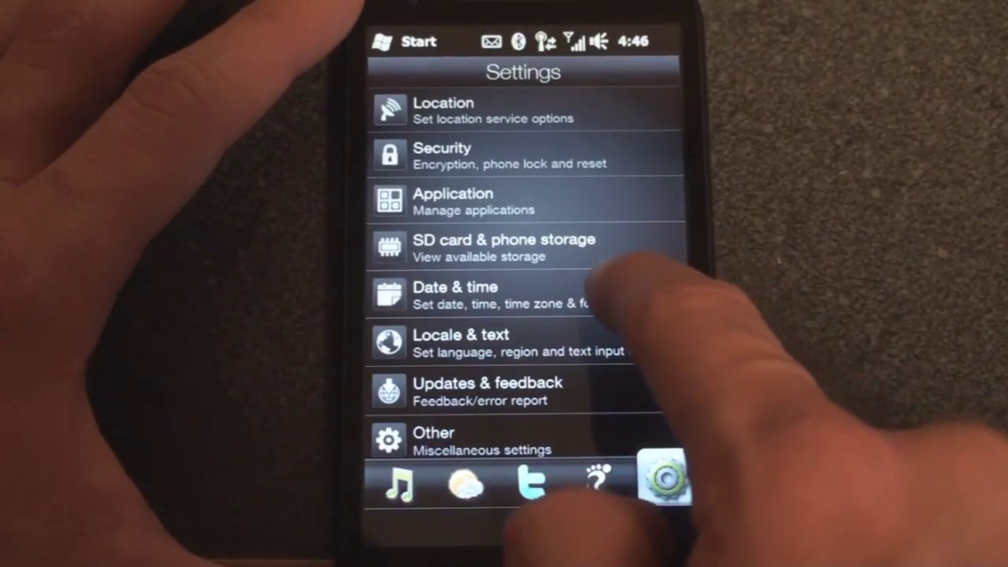
left_click(479, 295)
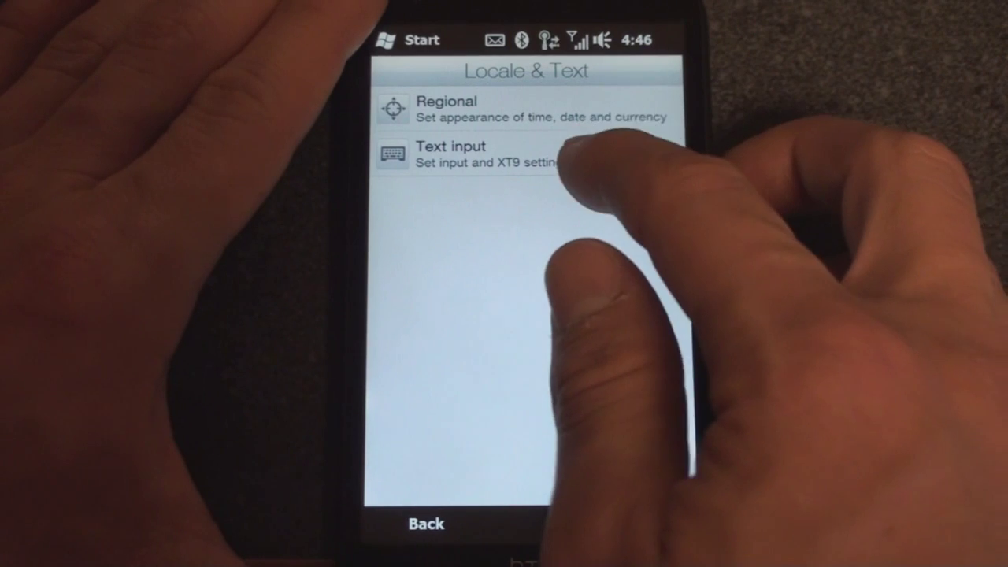
- Go back to the Settings list and open Other, listing Pocket Controller and Task Manager
left_click(465, 154)
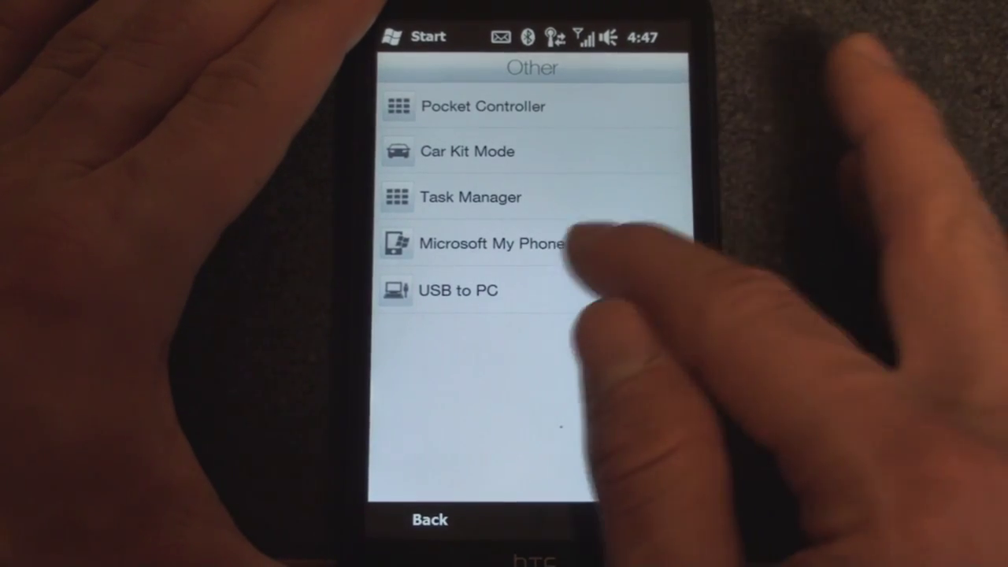
- Visit Updates & feedback, then open About phone with identity, hardware and battery info
left_click(458, 291)
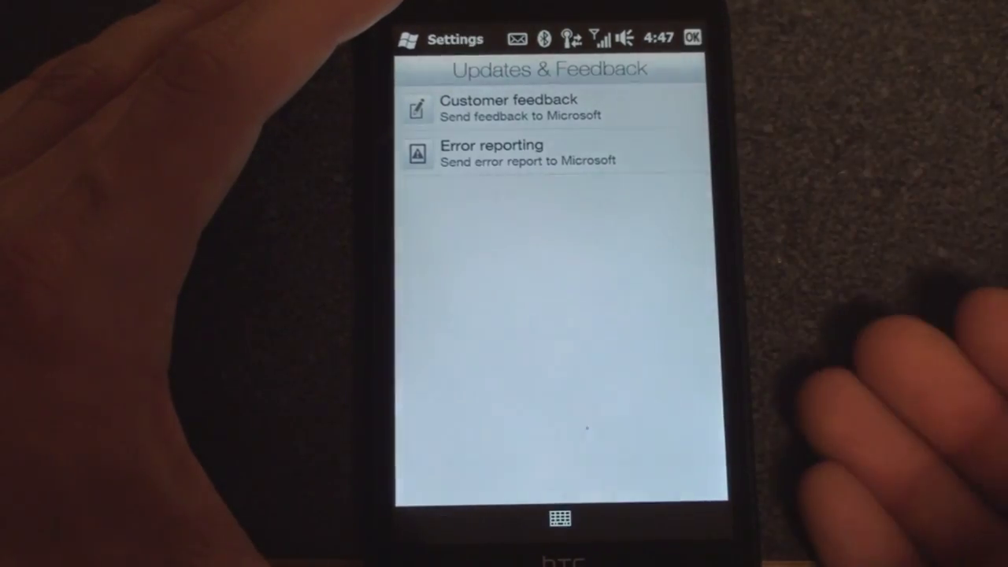
left_click(490, 151)
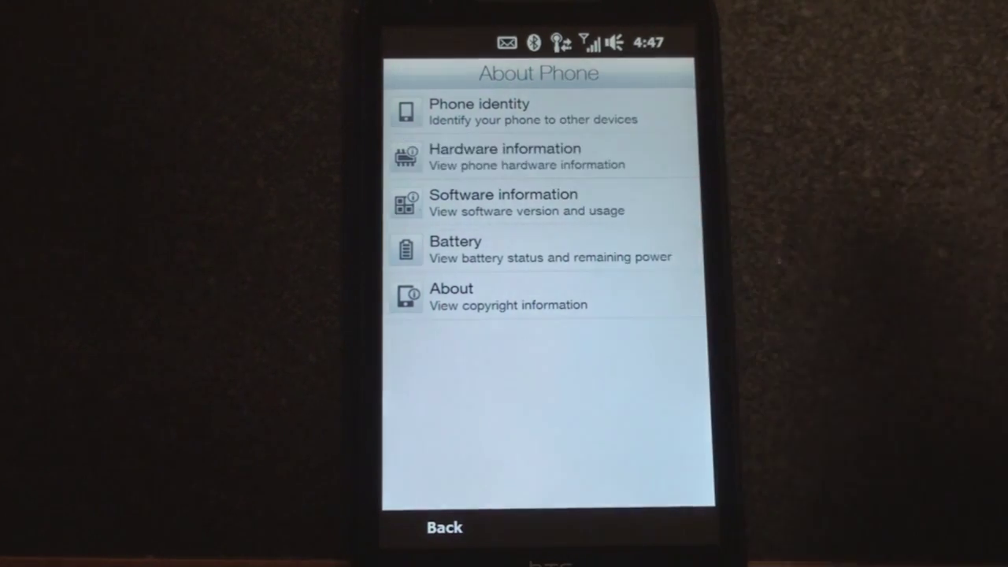
- Leave About Phone and view Today settings' Items list, with only Windows Default checked
left_click(504, 156)
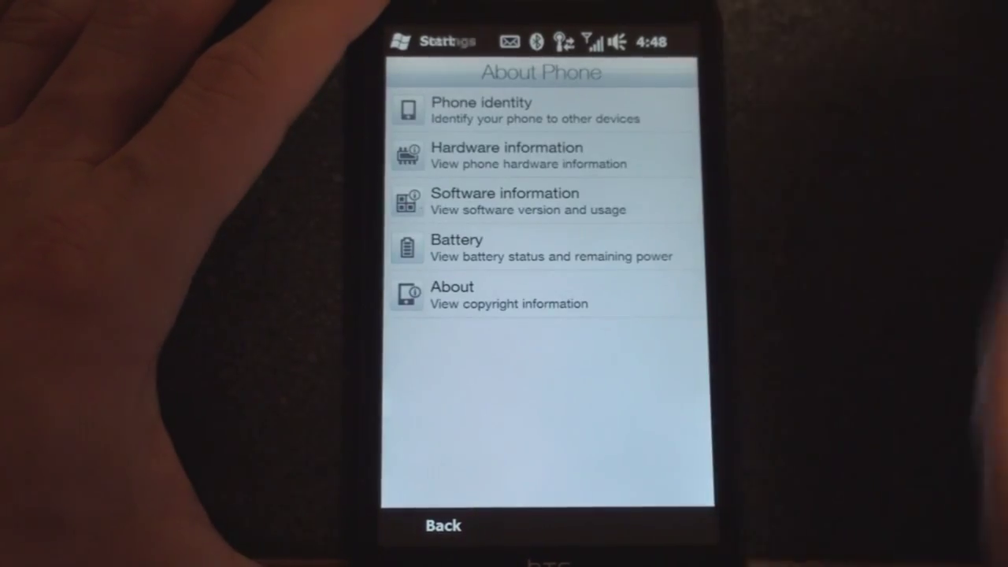
left_click(441, 525)
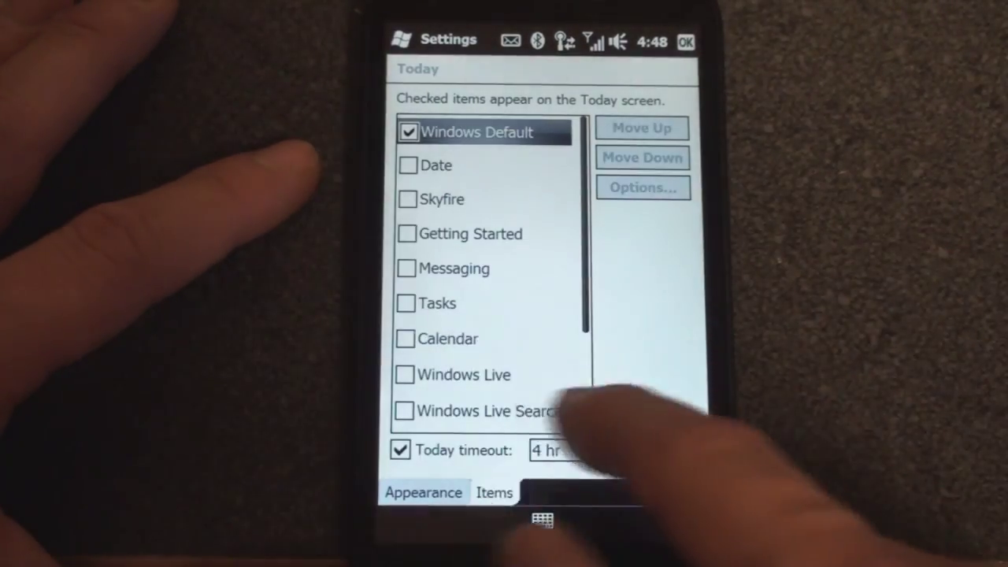
- Close Today settings and open the System folder with About, Certificates and Encryption
left_click(423, 492)
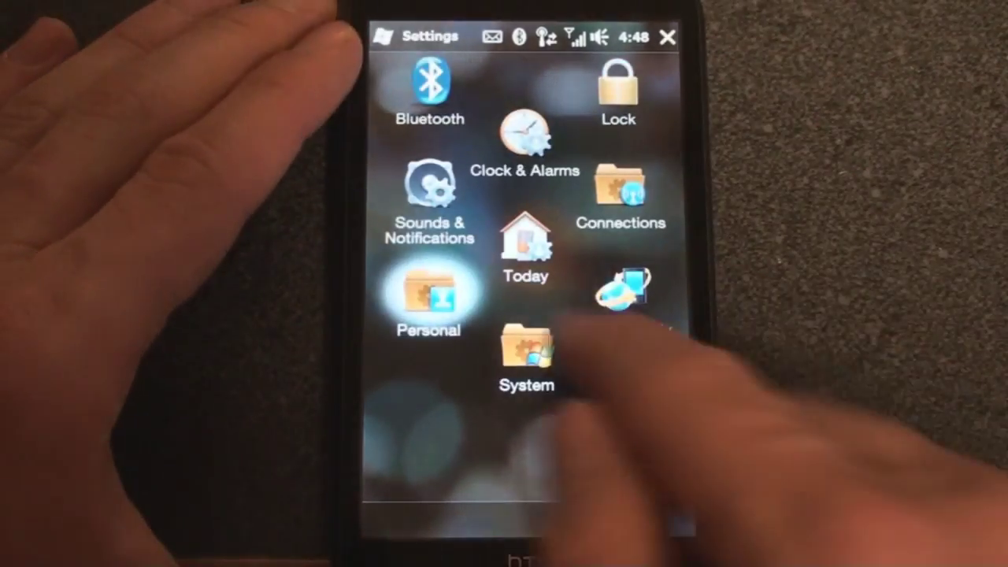
left_click(525, 350)
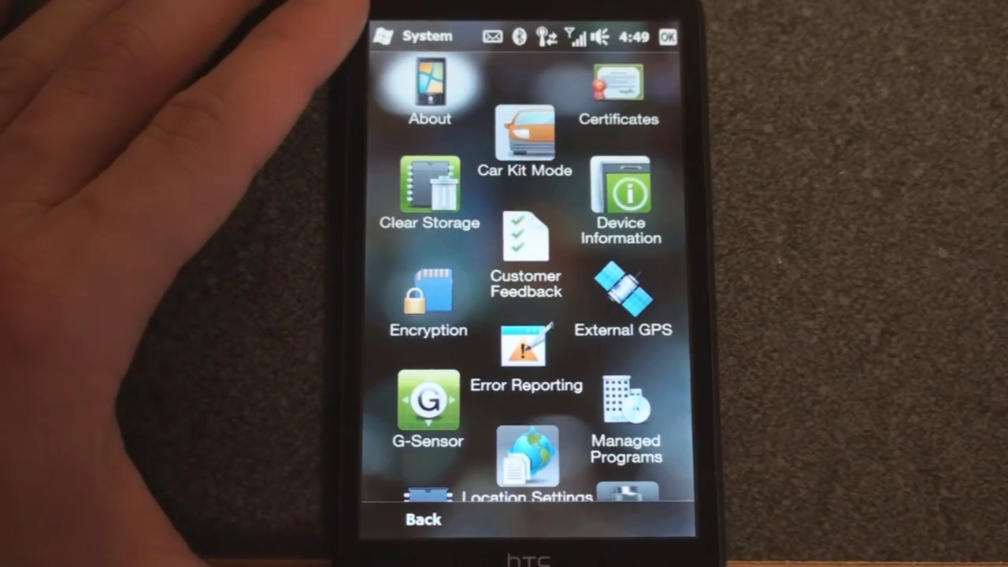
- Scroll the System folder and open Screen on its ClearType page, ClearType enabled
scroll("down", 3)
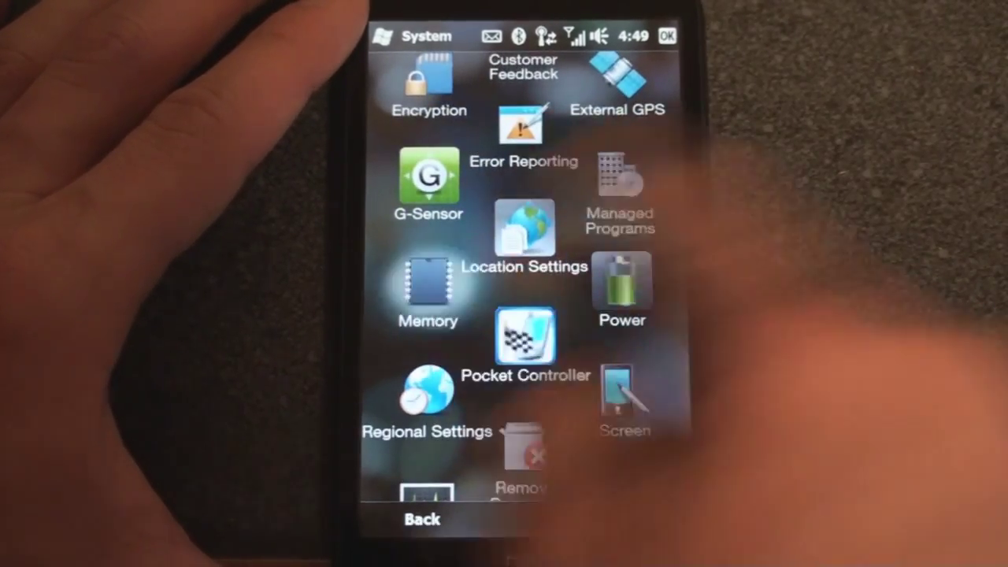
left_click(427, 288)
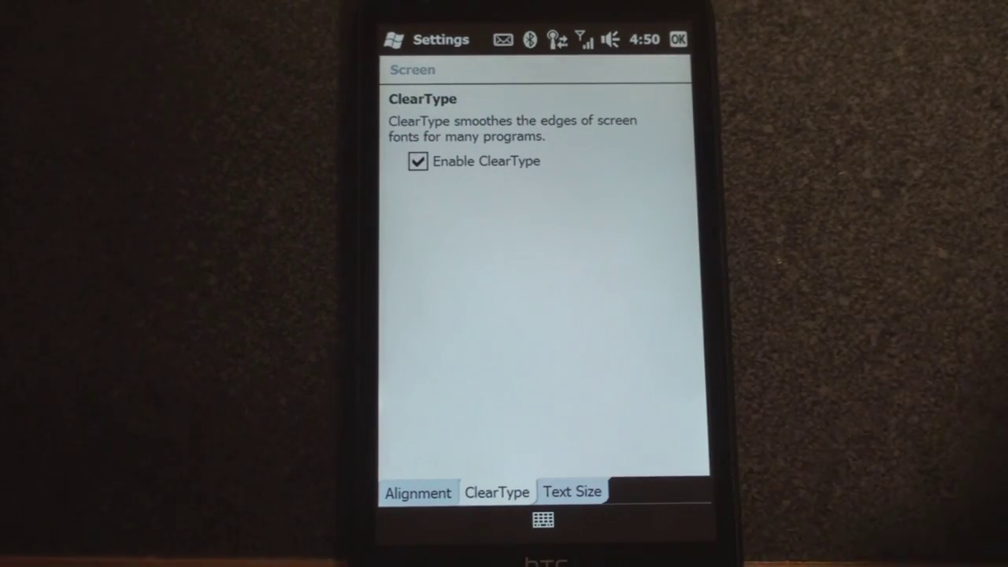
- Check the Screen Text Size page at its smallest setting, then close Screen settings
left_click(572, 492)
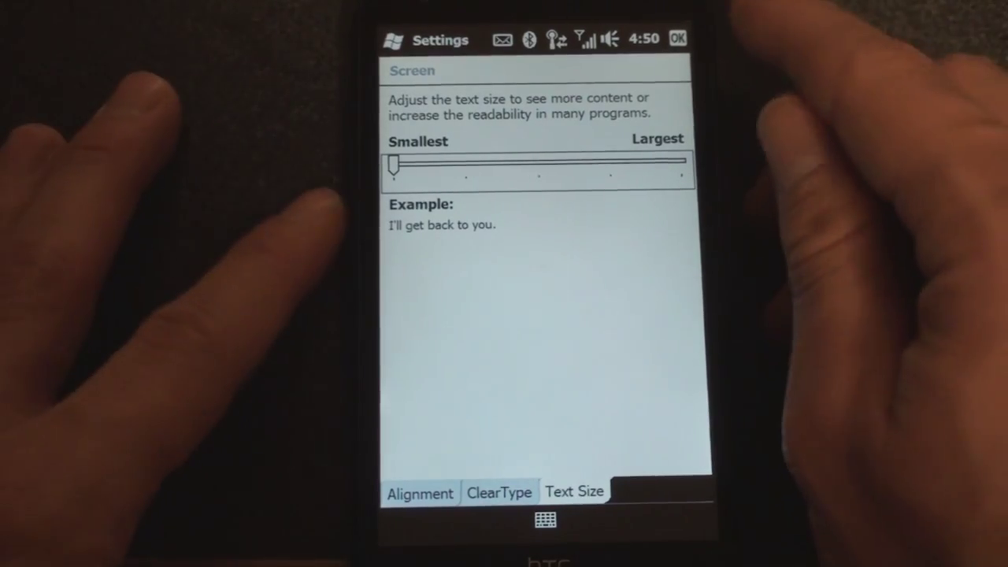
left_click(683, 39)
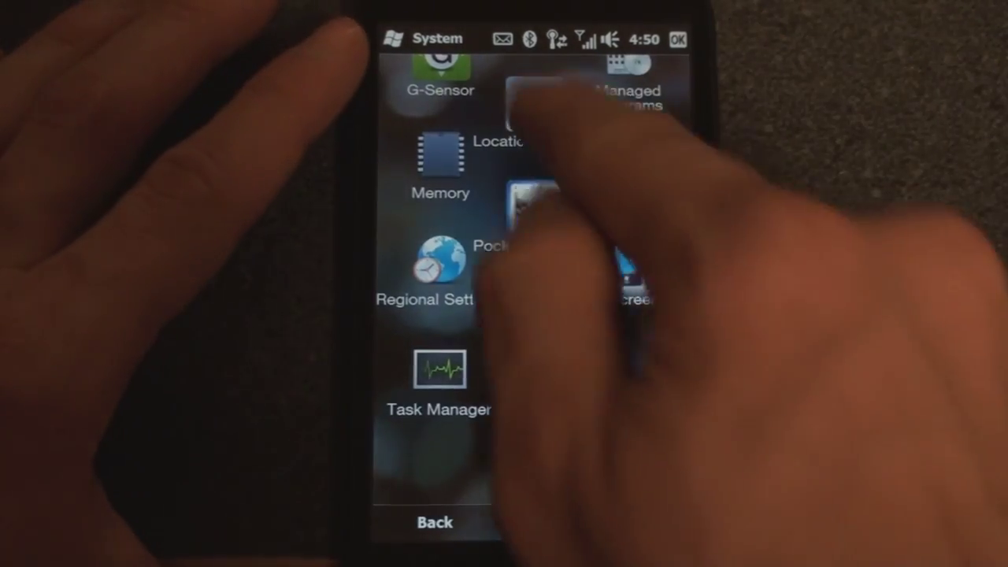